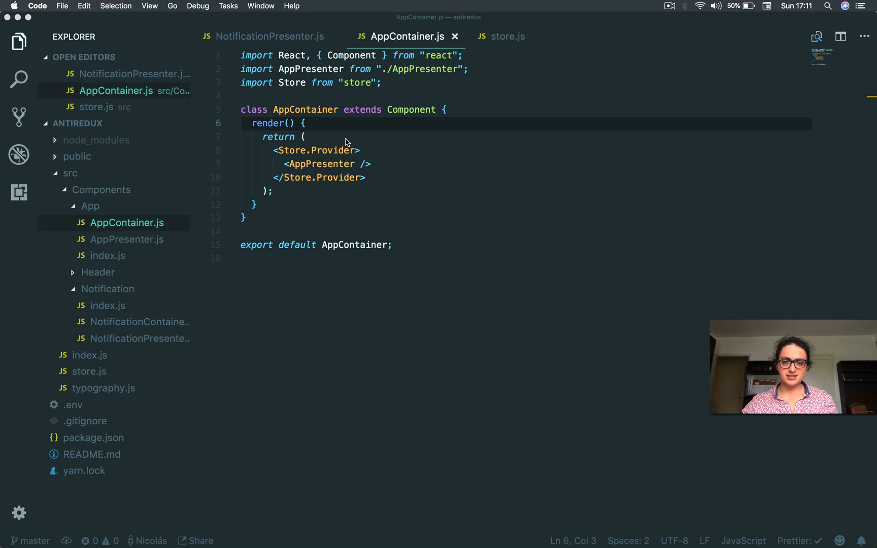
Add state = { message: "Hello" } above render in AppContainer and start a value attribute on Store.Provider.
click(355, 150)
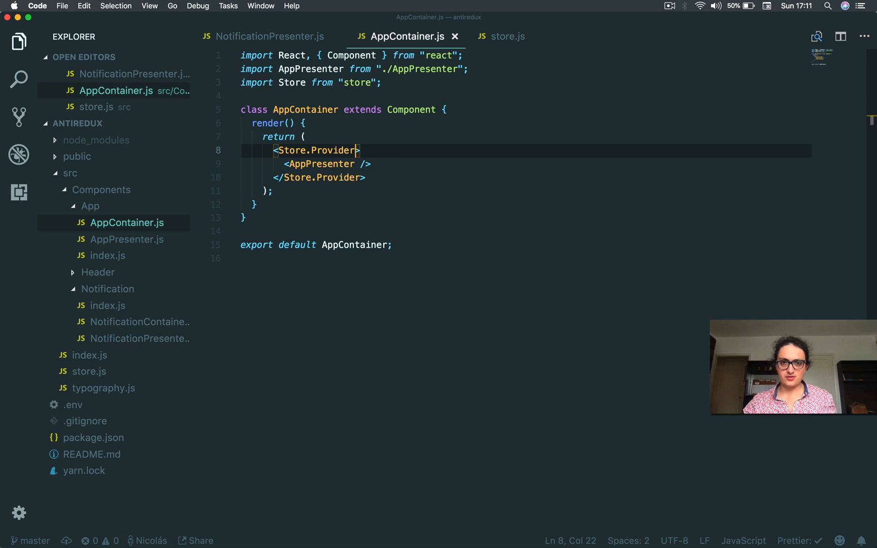
text(vale={)
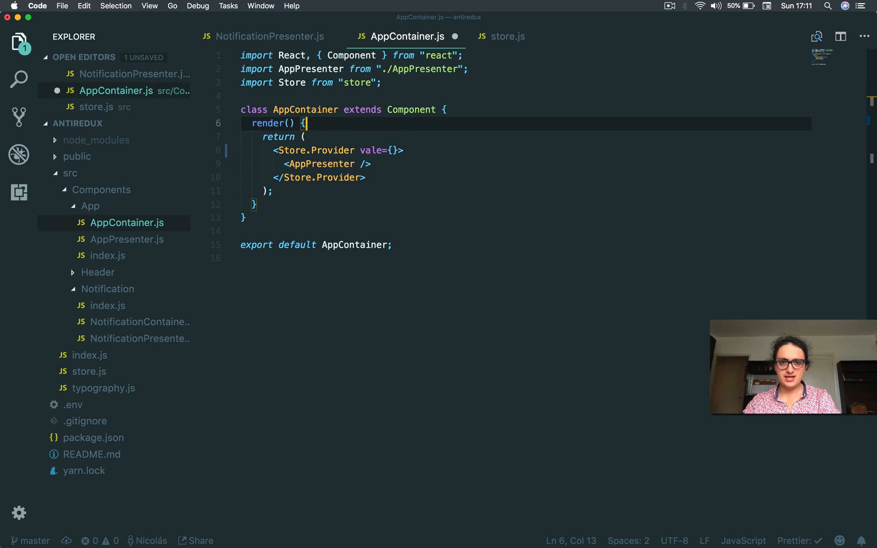
key(Enter)
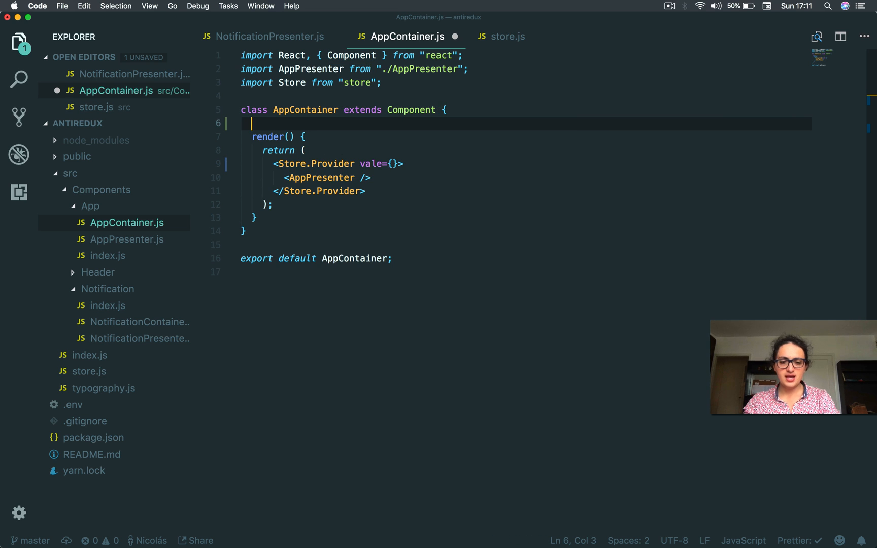
text(state = {})
text(mn)
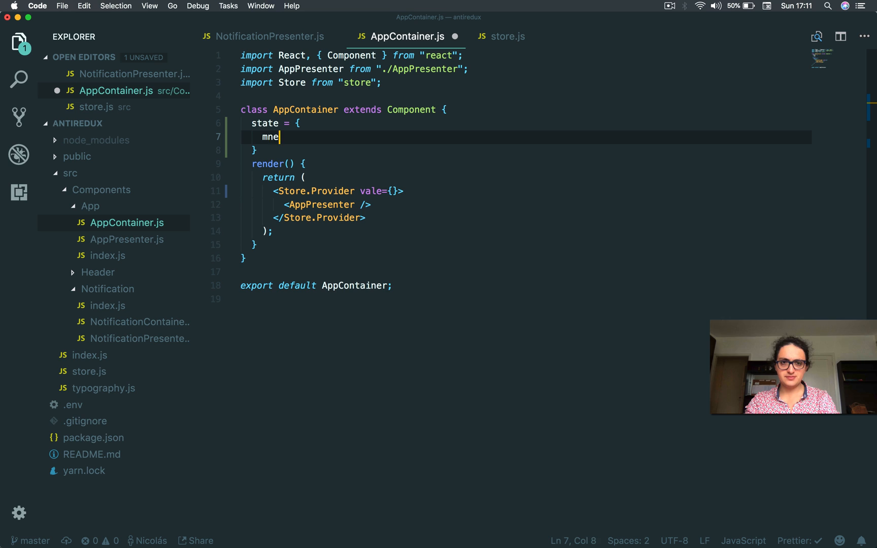
text(essage:)
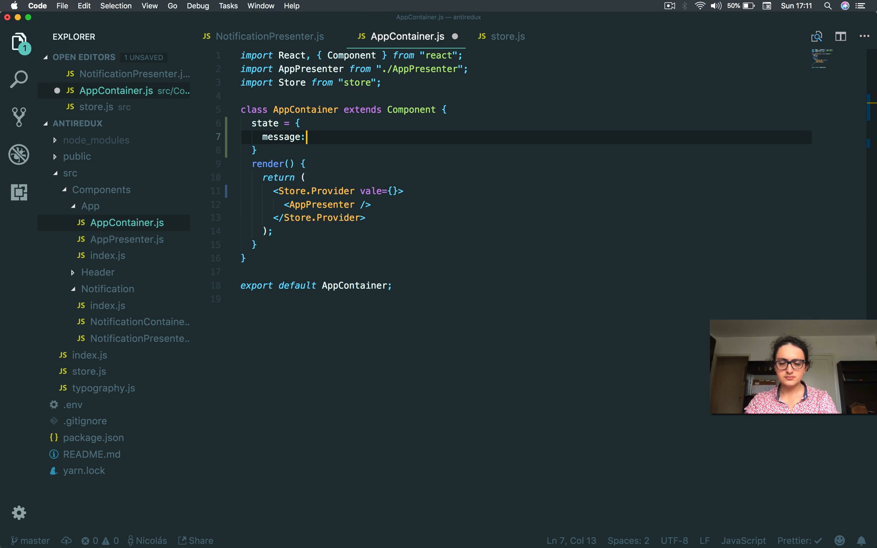
text("Hello")
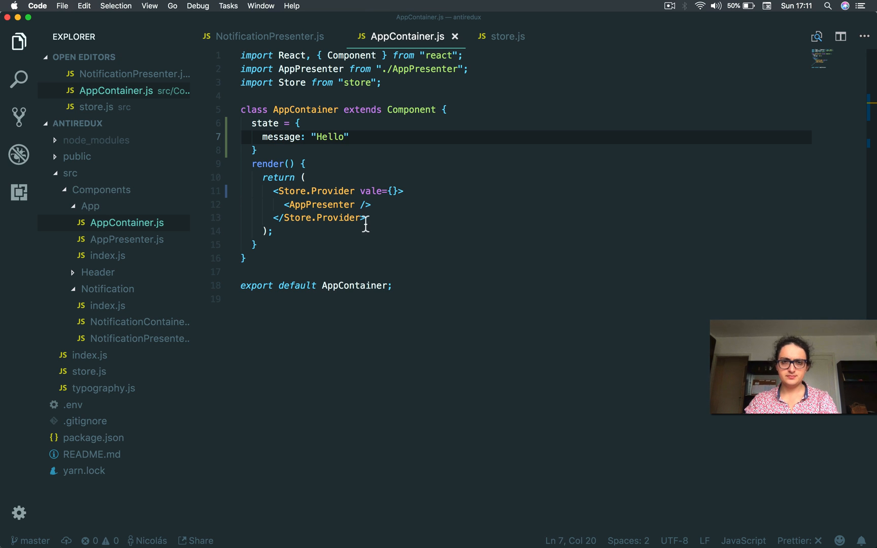
Set Store.Provider's value to this.state.message and save.
click(394, 191)
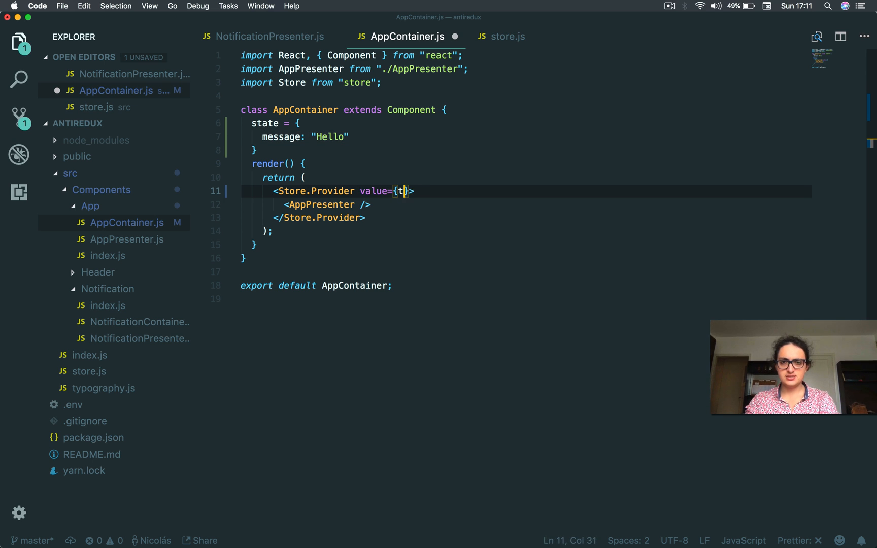
text(his.state.m,essage)
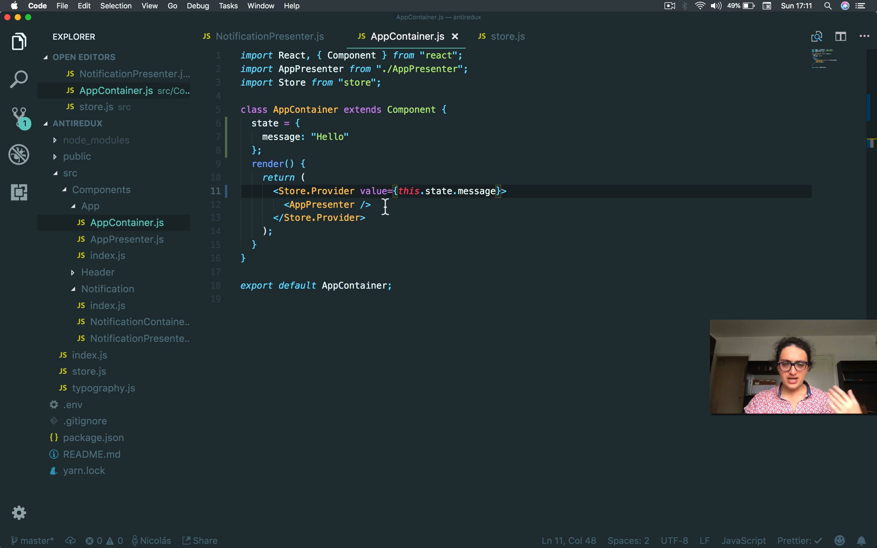
mouse_move(393, 185)
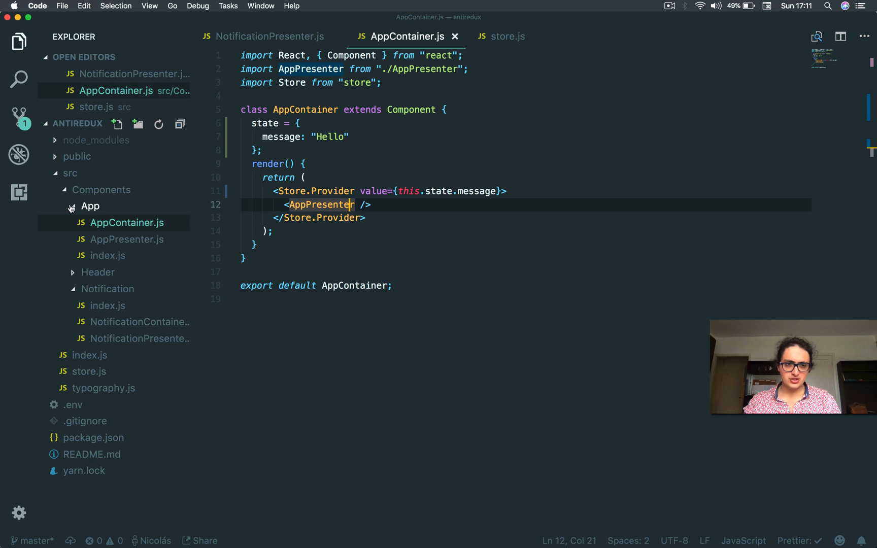
In NotificationPresenter.js, add import Store from "store" and save.
click(90, 206)
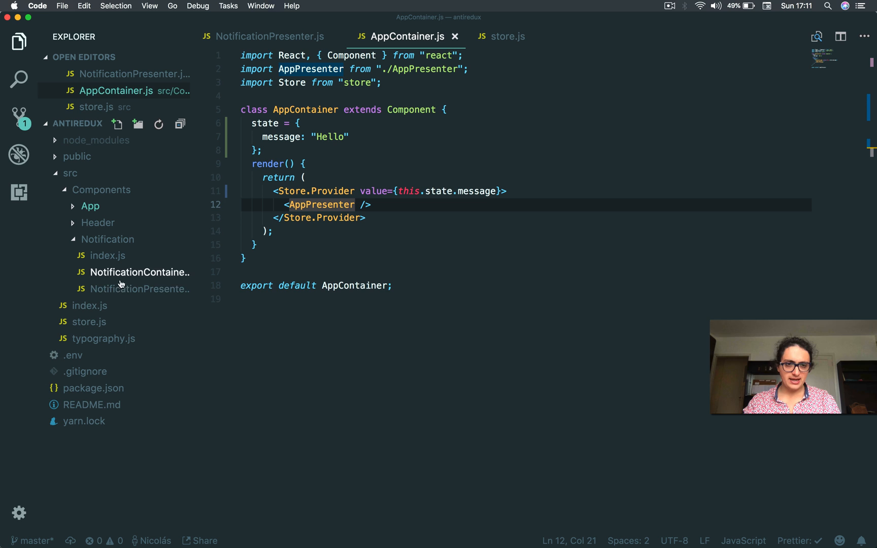
click(263, 36)
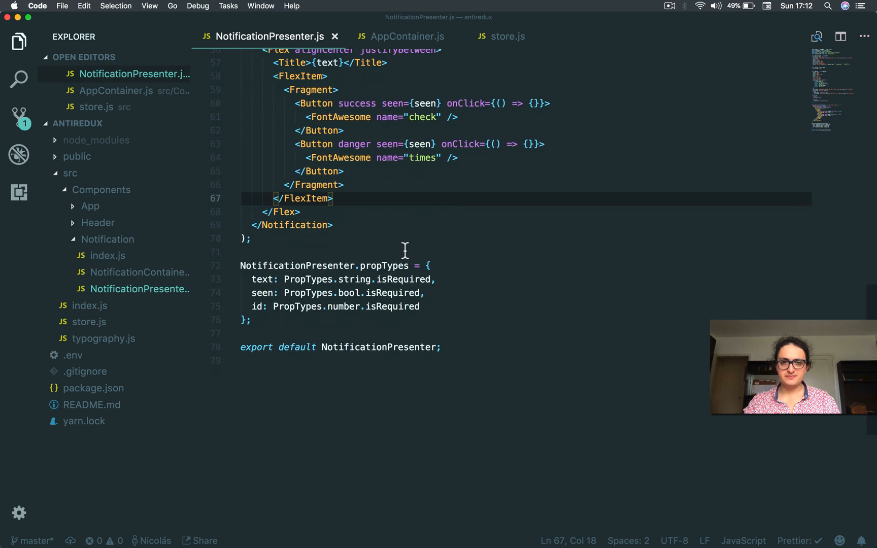
scroll(up, 3)
text(i)
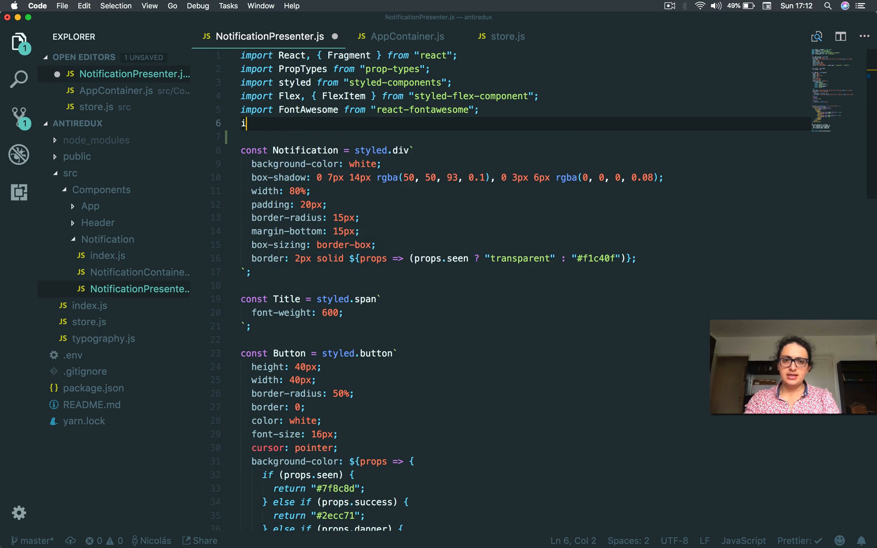
text(mport Store from ")
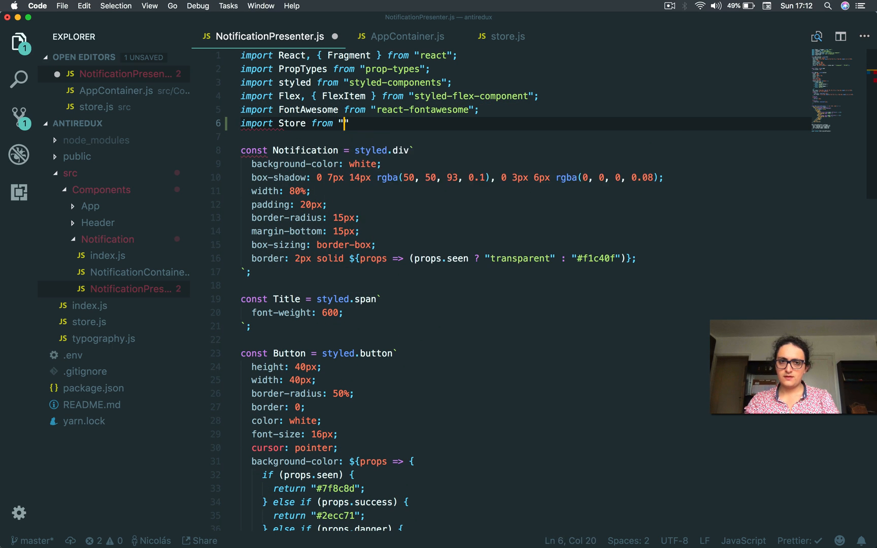
text(store)
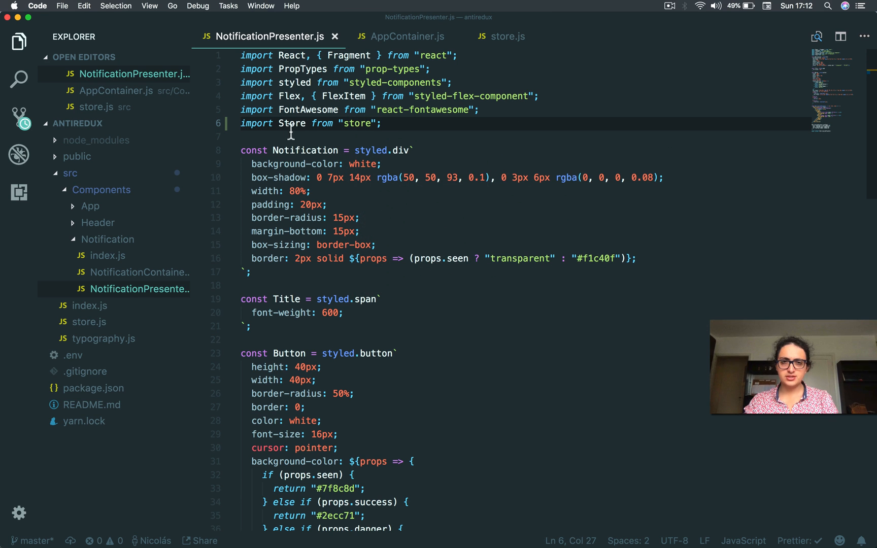
Clear the {text} inside the Title element, leaving its tags on separate lines.
scroll(down, 3)
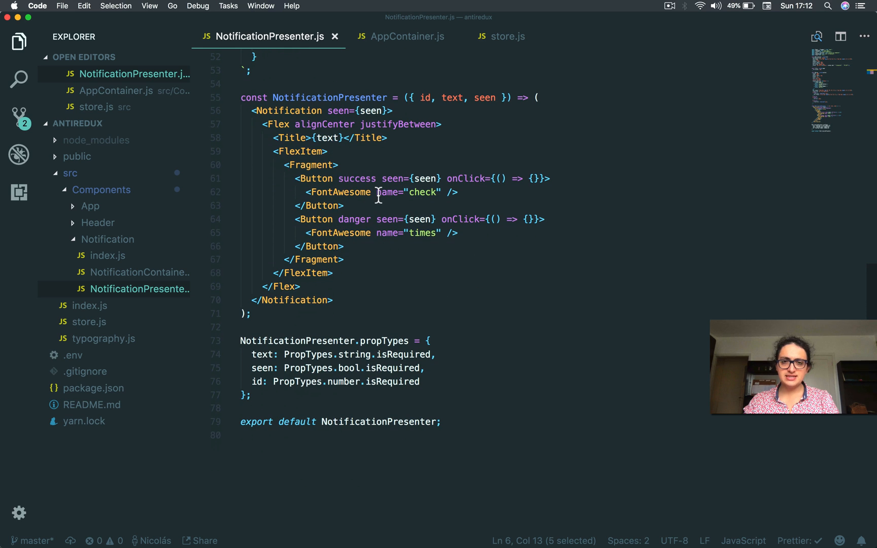
mouse_move(396, 49)
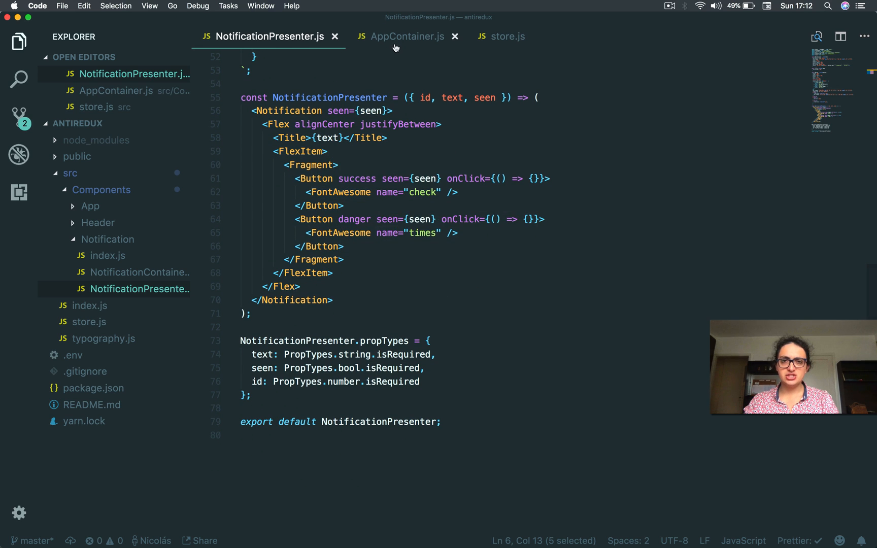
click(408, 37)
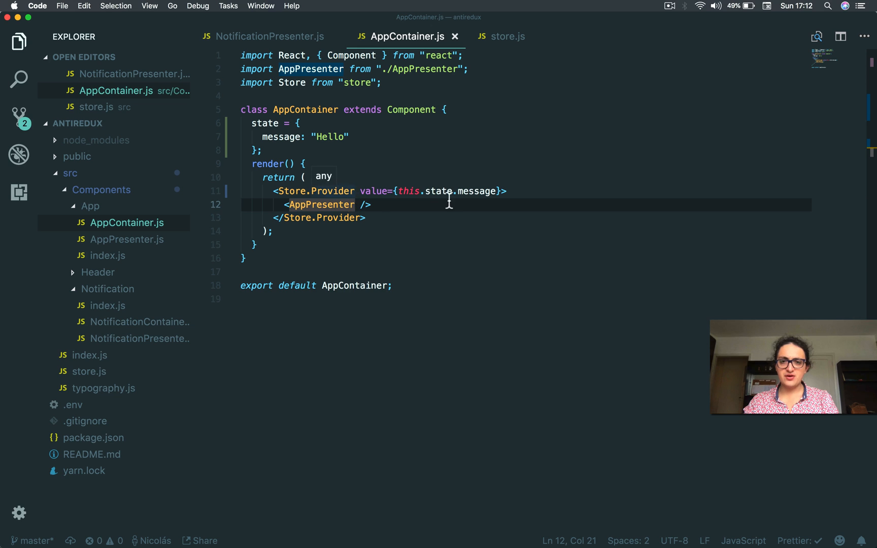
click(270, 37)
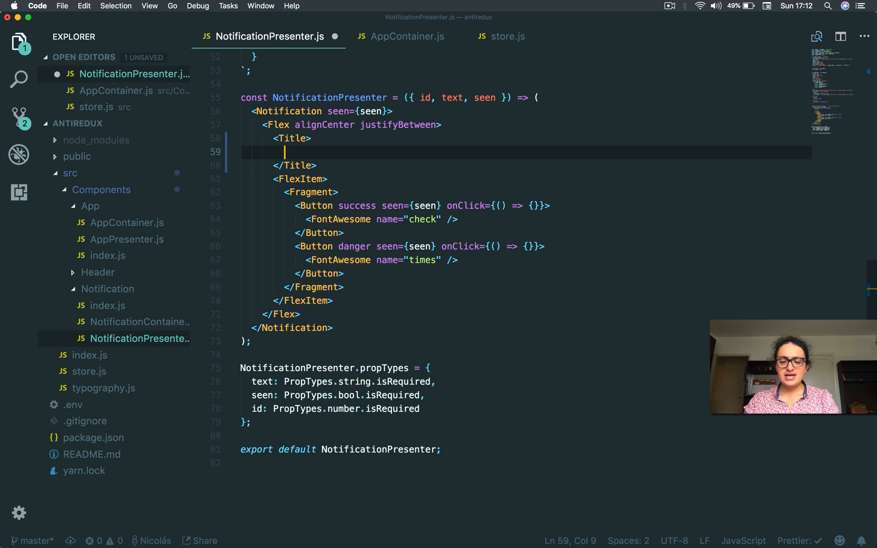
Wrap an empty <span /> in a Store.Consumer element inside Title and save.
text(P)
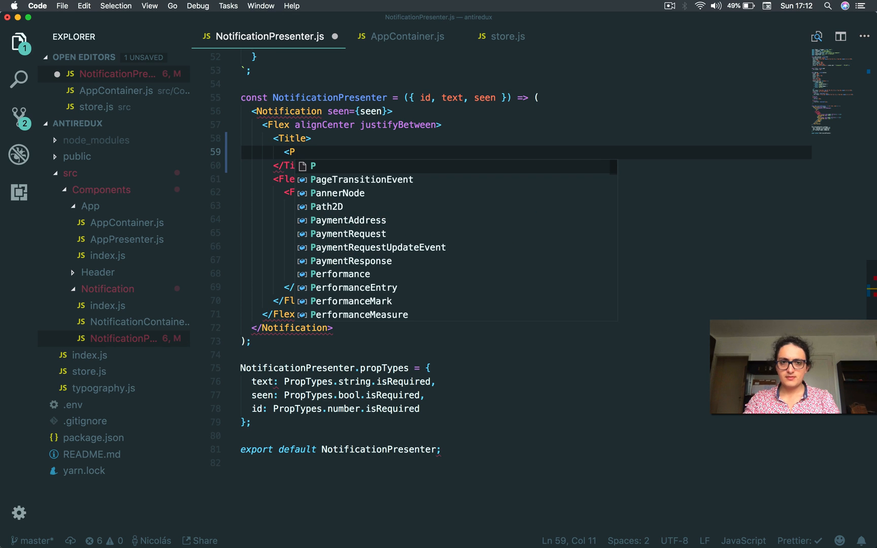
text(Store.Consumer>)
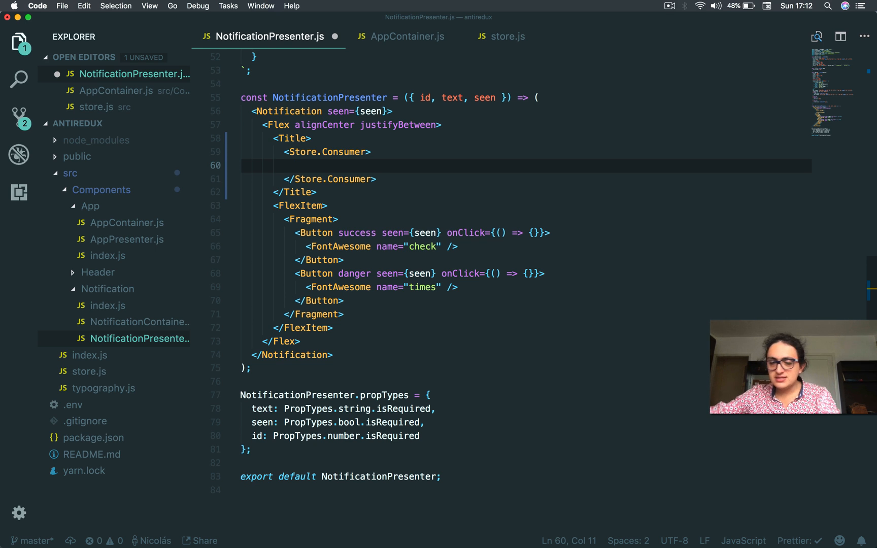
text(<span />)
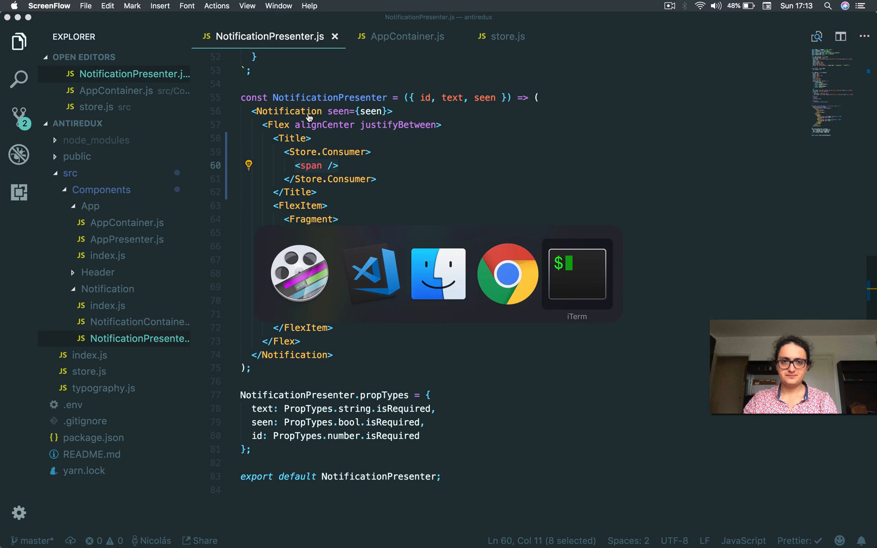
Check the 'render is not a function' error in Chrome and return to the editor, removing the span.
click(506, 273)
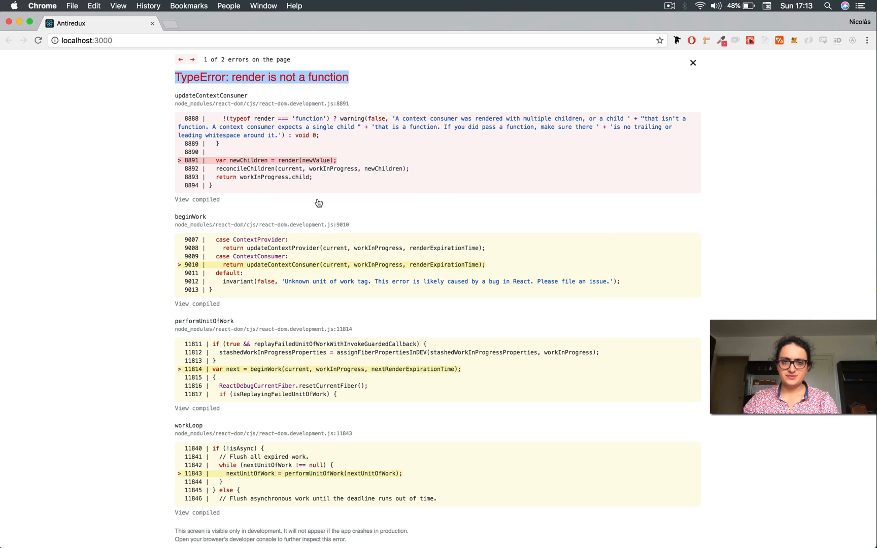
mouse_move(324, 205)
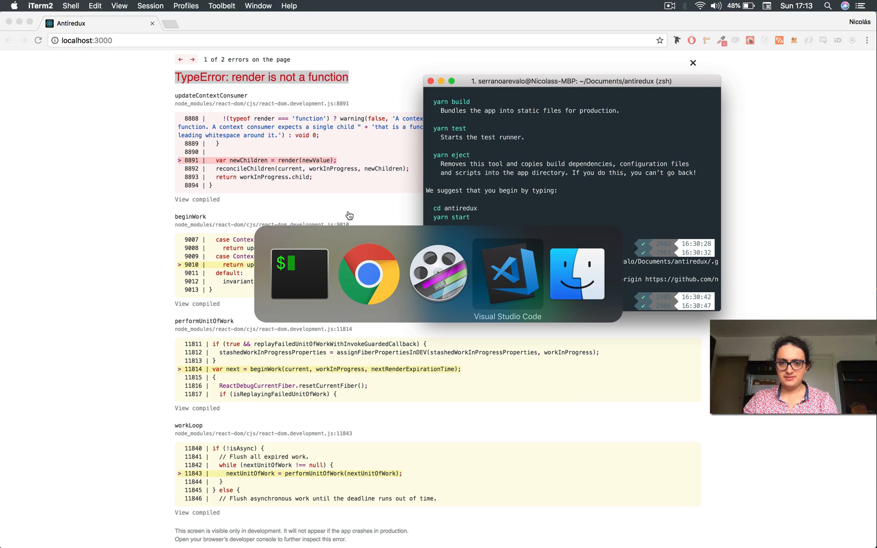
click(507, 274)
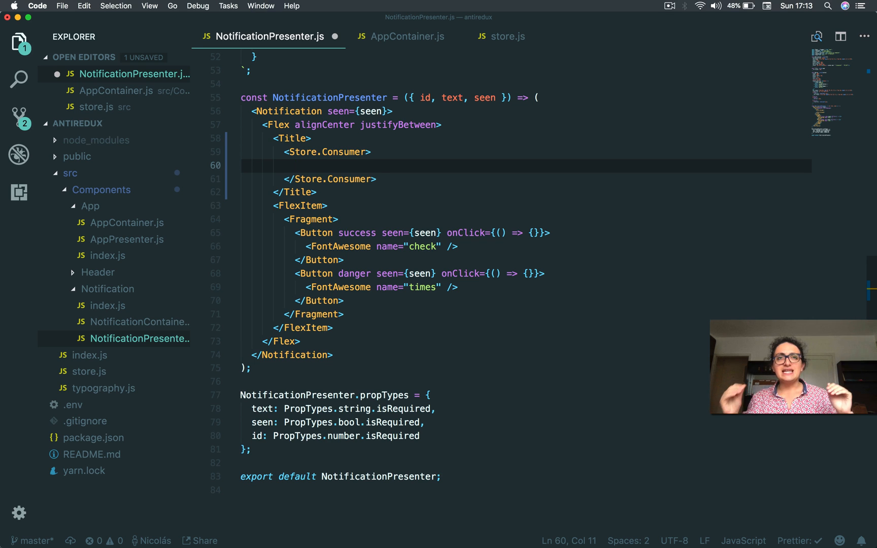
Give Store.Consumer the render function {store => JSON.stringify(store)}.
text({})
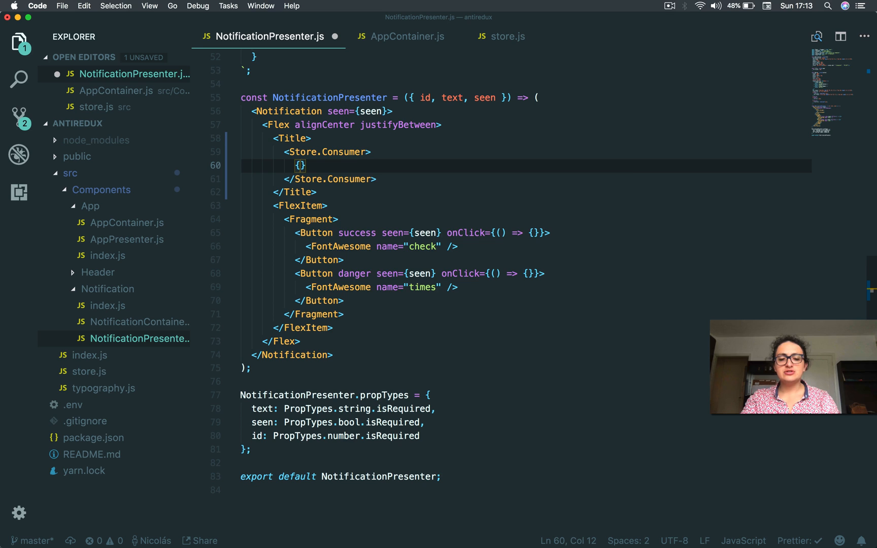
text(store =>)
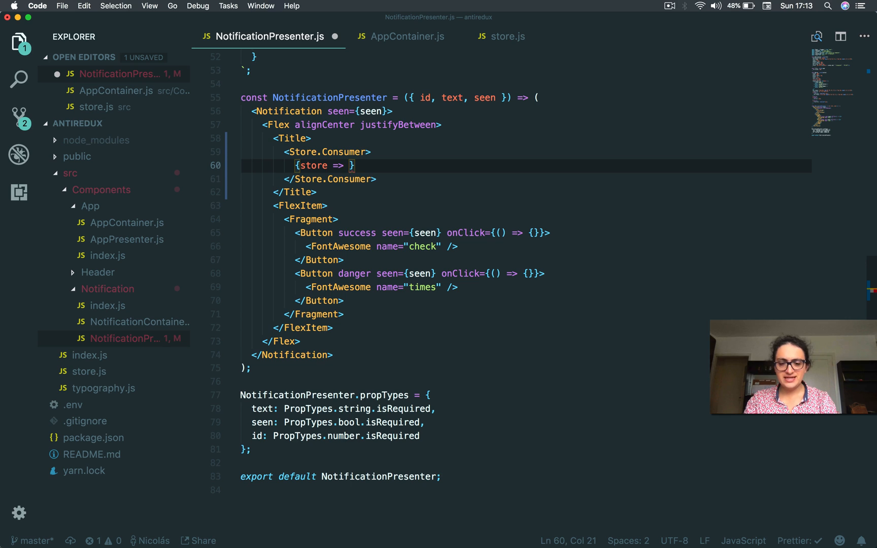
text(J)
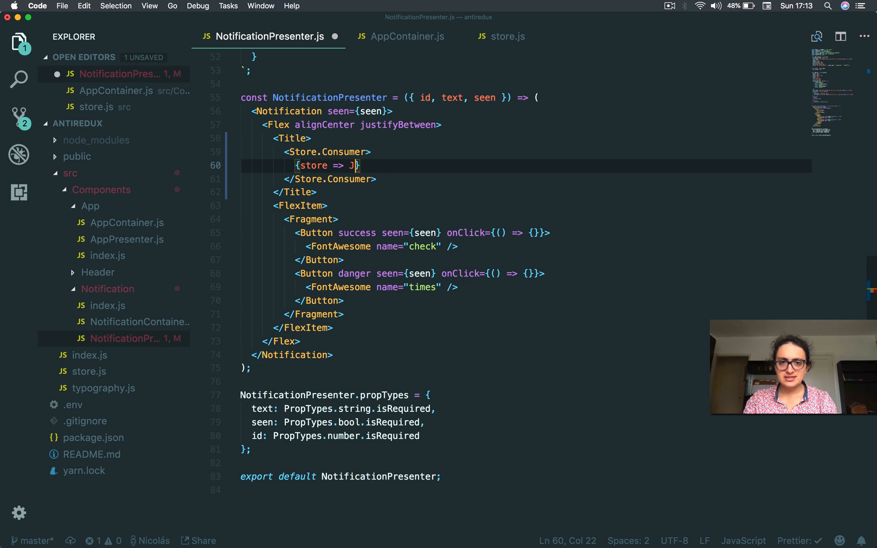
text(SON.str)
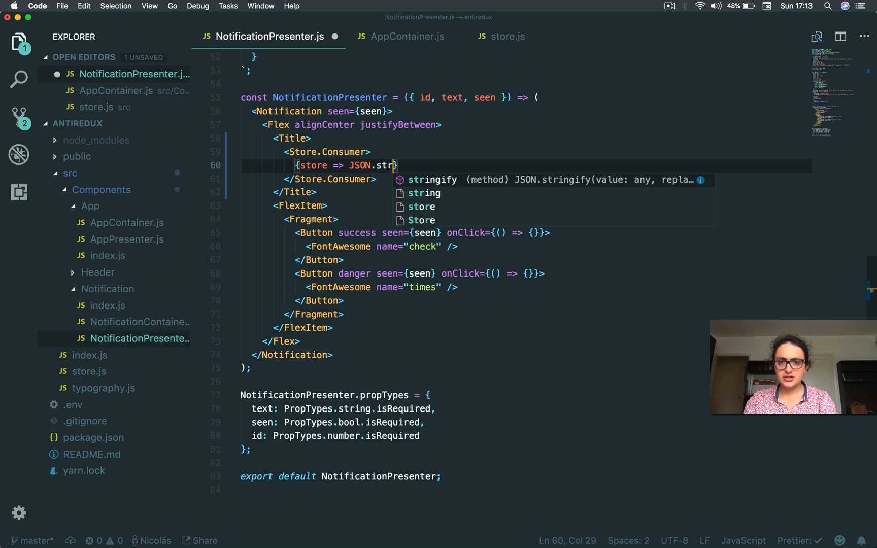
text(ingi)
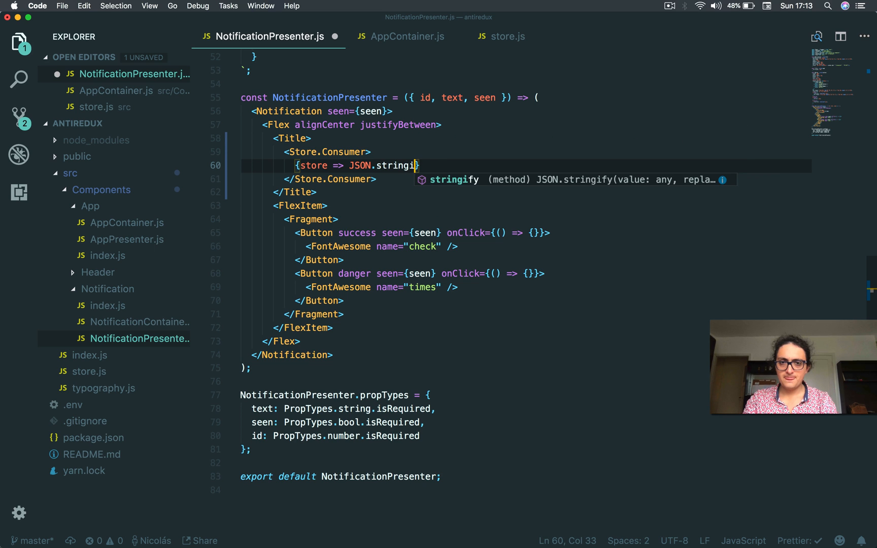
text((sotr)
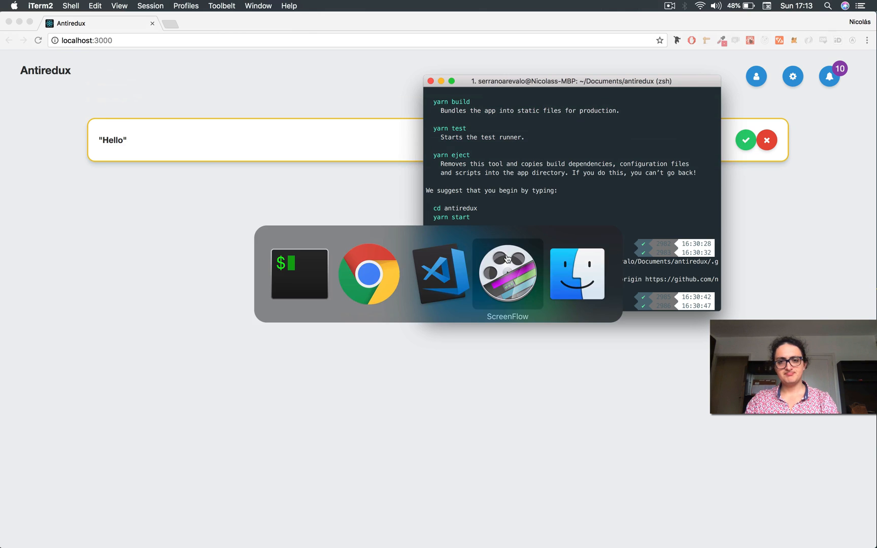
Confirm "Hello" shows at localhost:3000, then make the consumer return store directly and save.
click(440, 273)
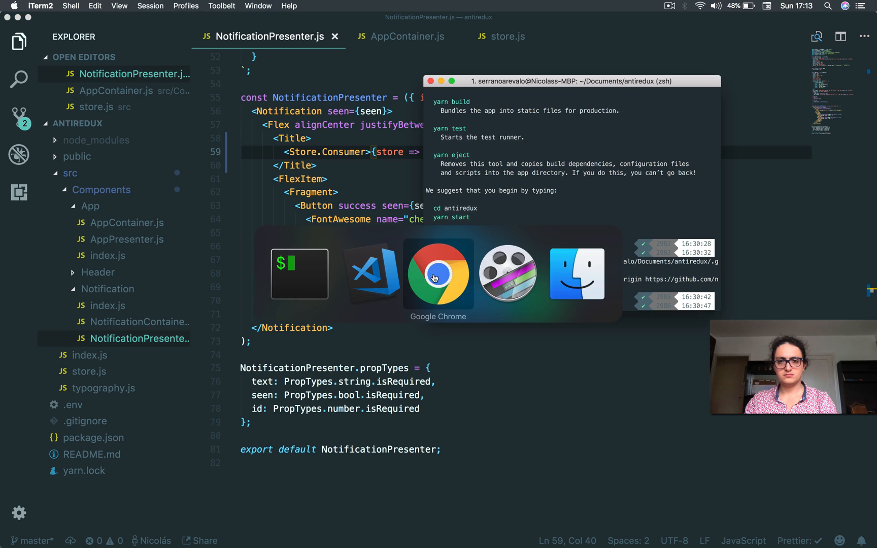
click(368, 273)
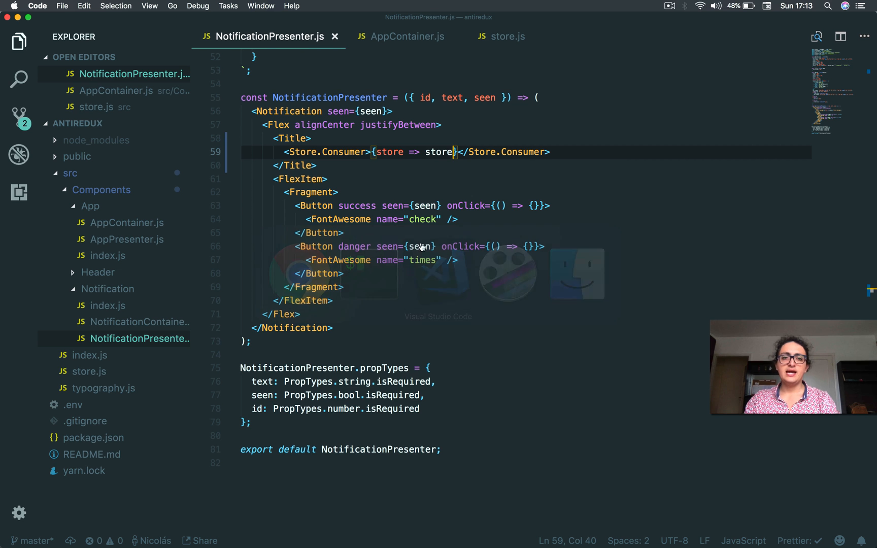
Render JSON.stringify(store) in the consumer and pass this.state as the Store.Provider value.
click(407, 36)
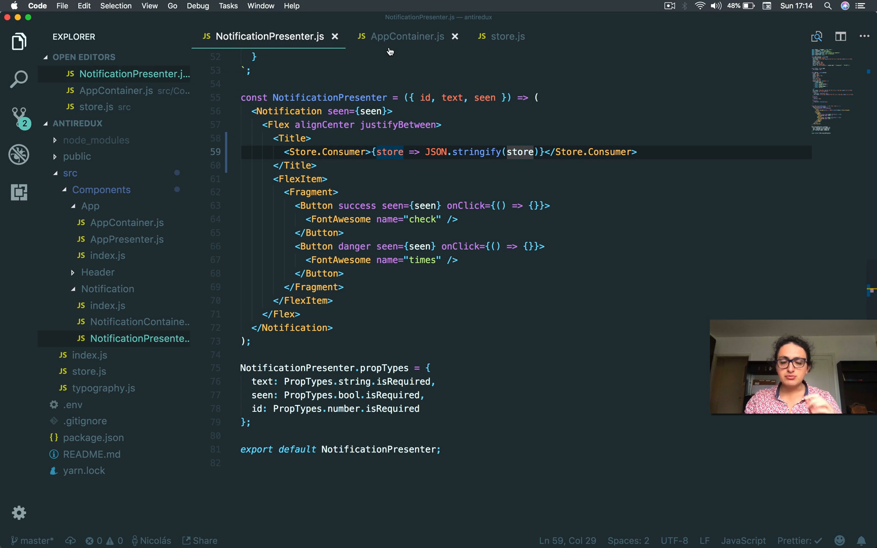
double_click(329, 98)
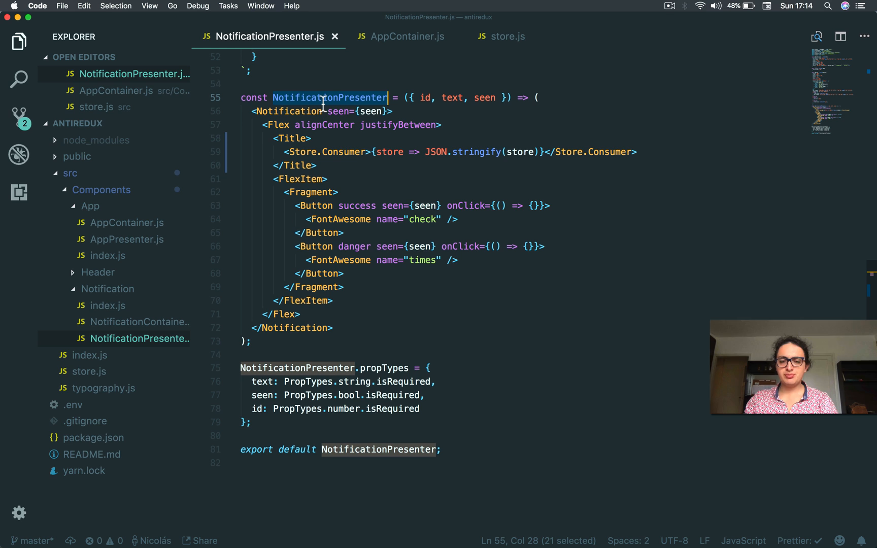
click(669, 6)
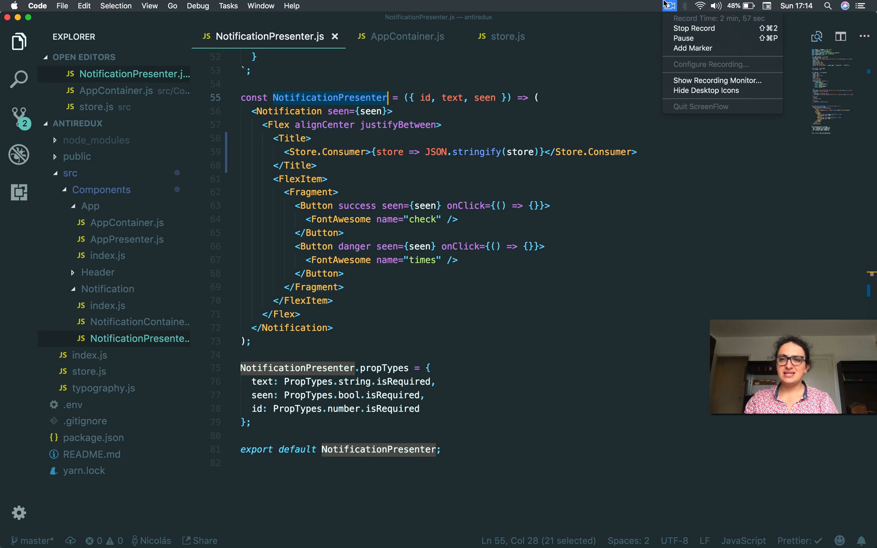
In AppContainer.js begin a second state entry after message: "Hello".
click(407, 36)
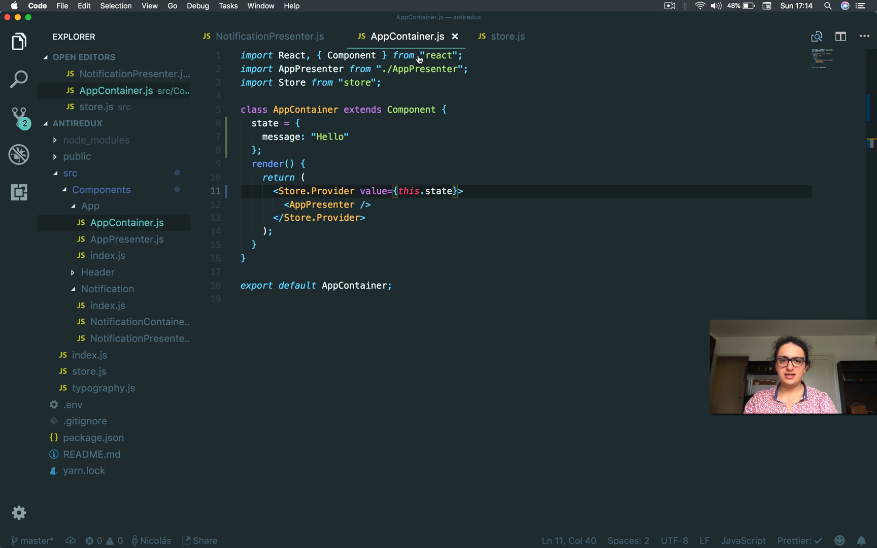
click(373, 137)
text(,)
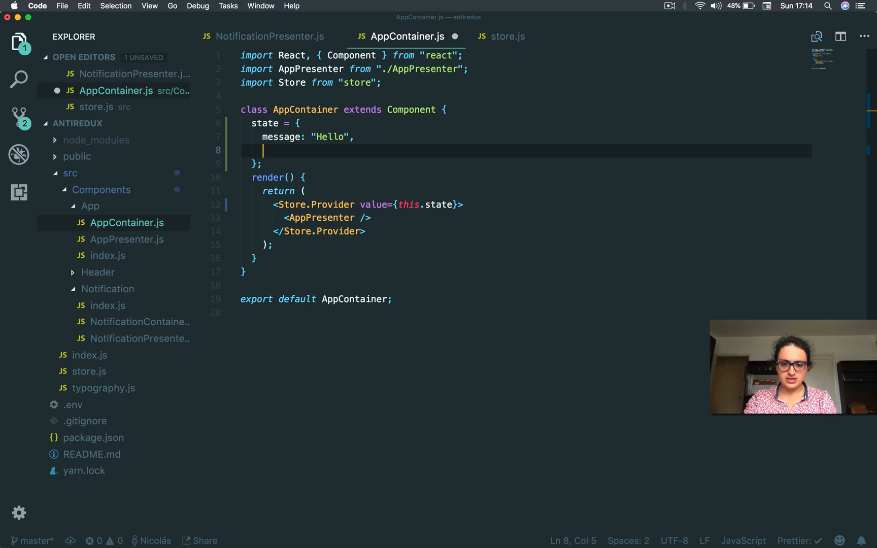
text(stu)
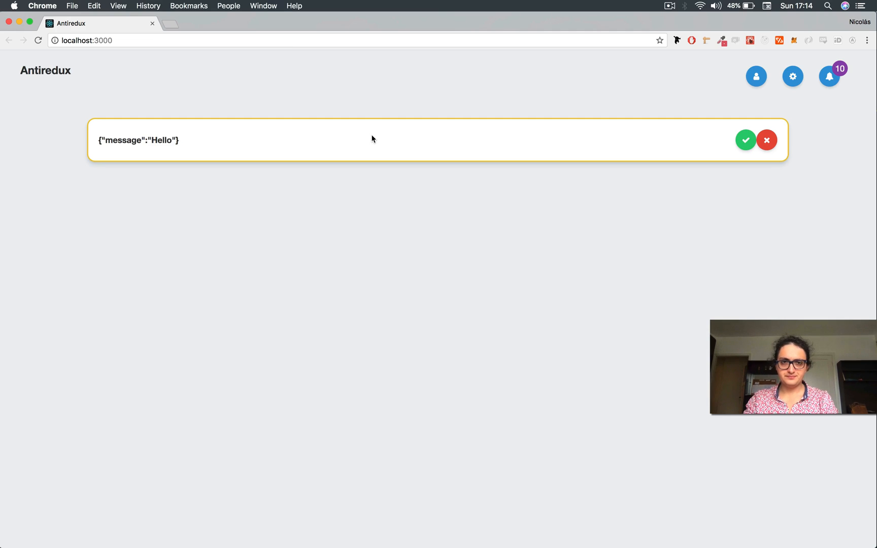
Add "stuff": 10 to the state and check the notification shows {"message":"Hello"}.
text(,"stuff":10)
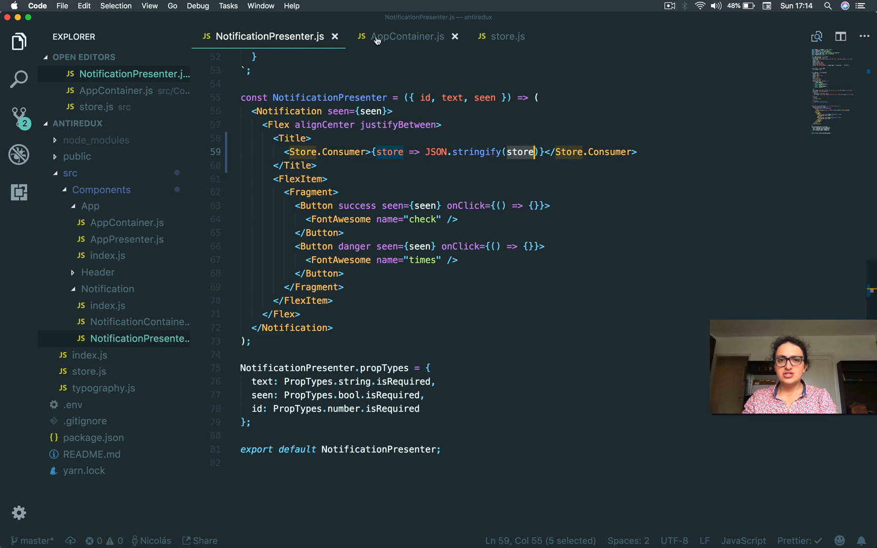
Add loggedIn: false to AppContainer's state and stringify store.loggedIn in the consumer.
click(407, 37)
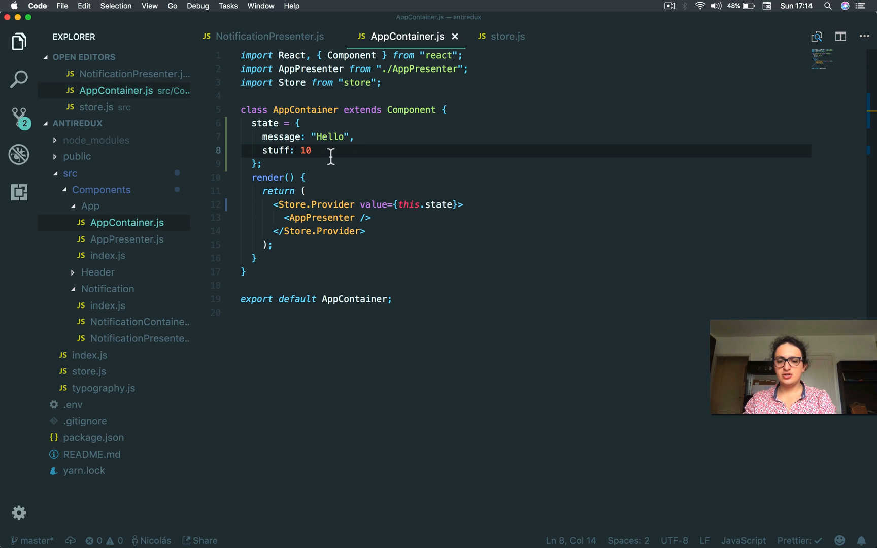
text(,)
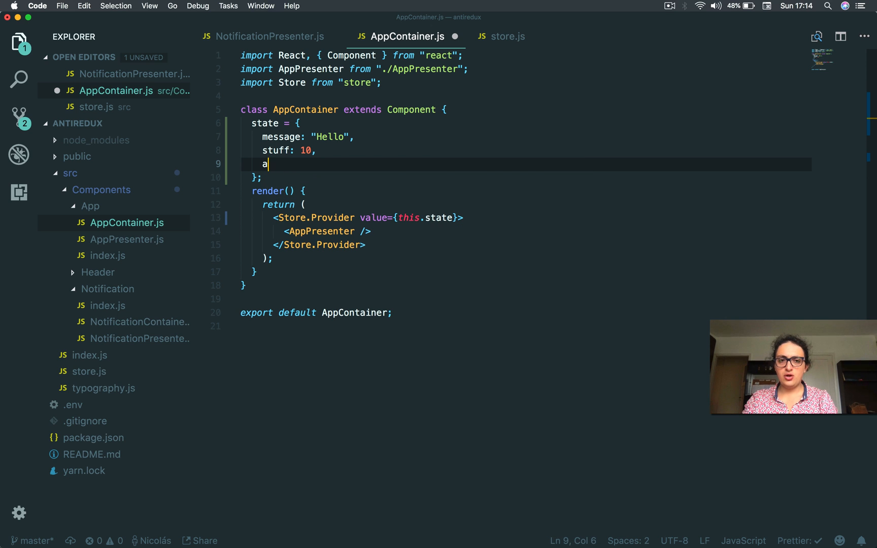
text(loggedIn:fal)
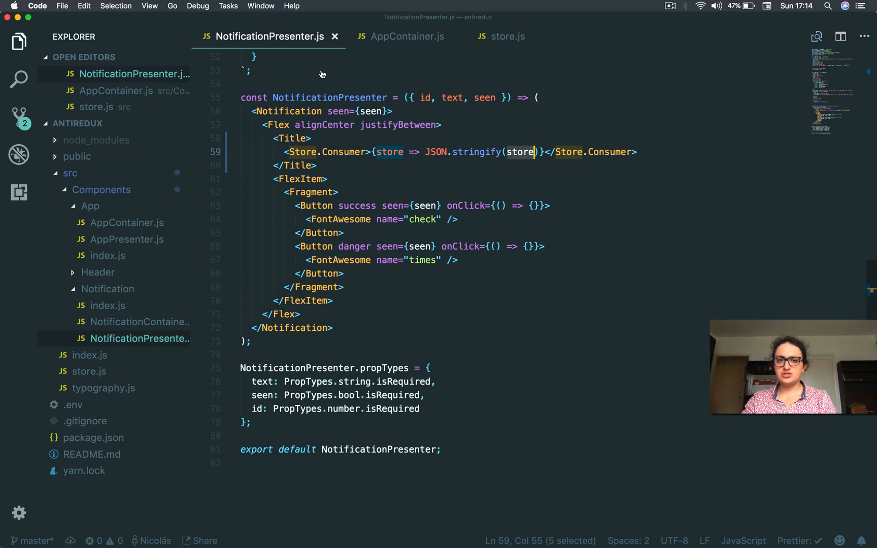
click(520, 151)
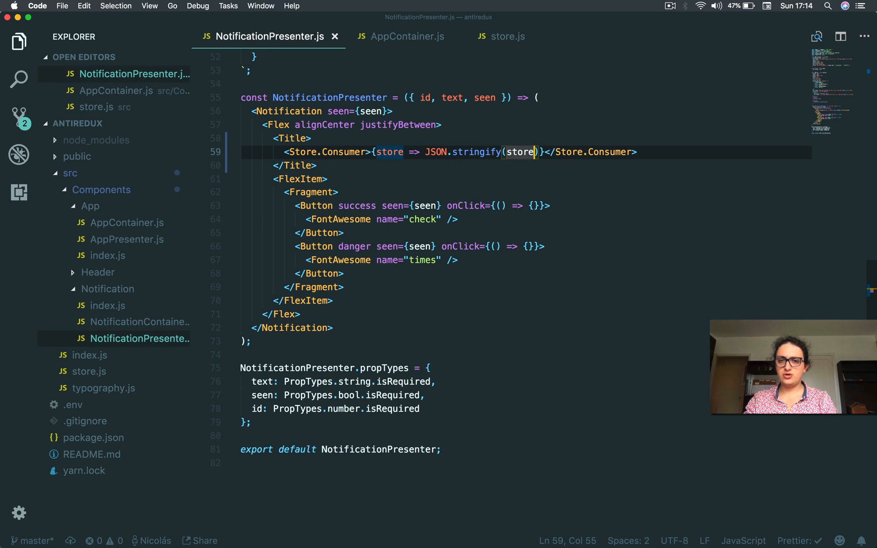
text(.loggedIn)})
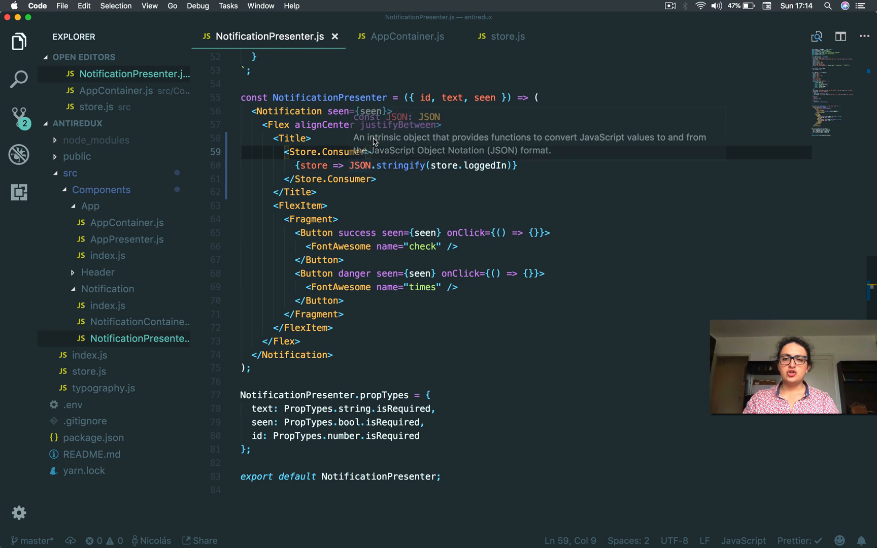
Review AppContainer.js's state with message, stuff and loggedIn: false, saved.
click(408, 36)
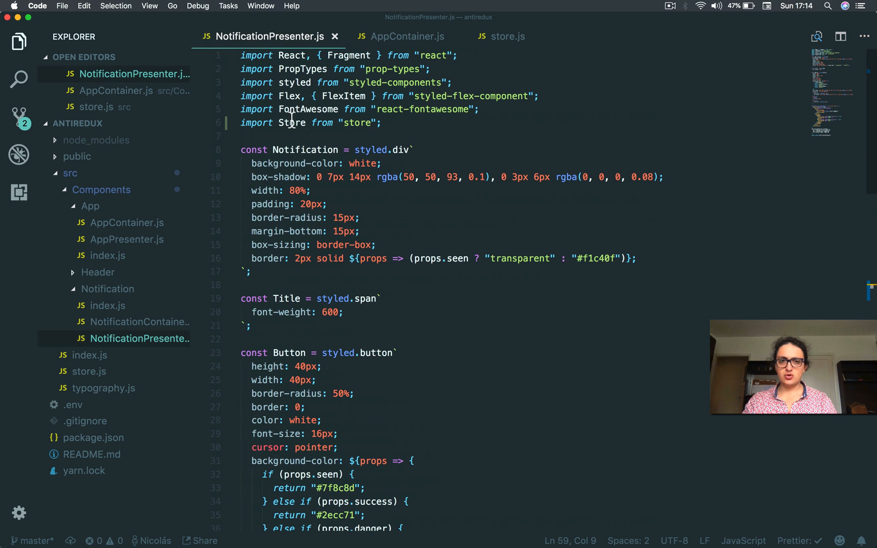
scroll(down, 3)
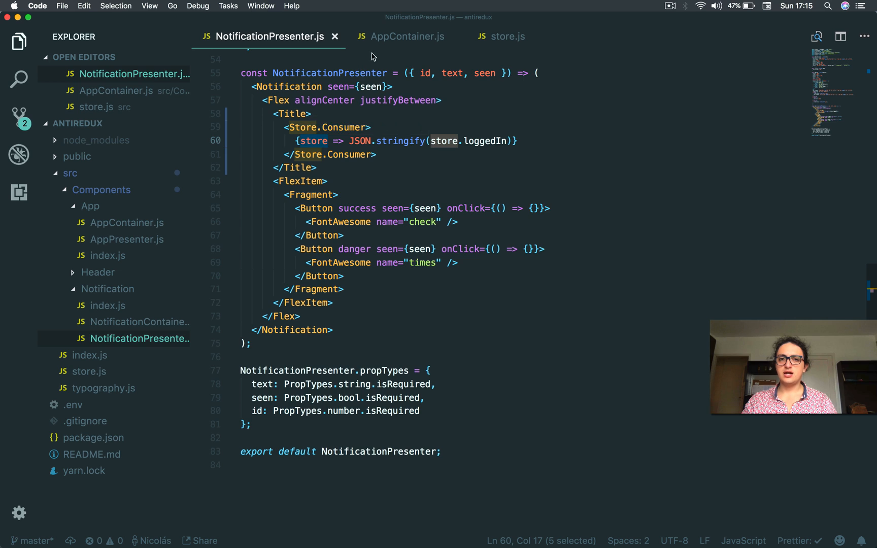
click(407, 37)
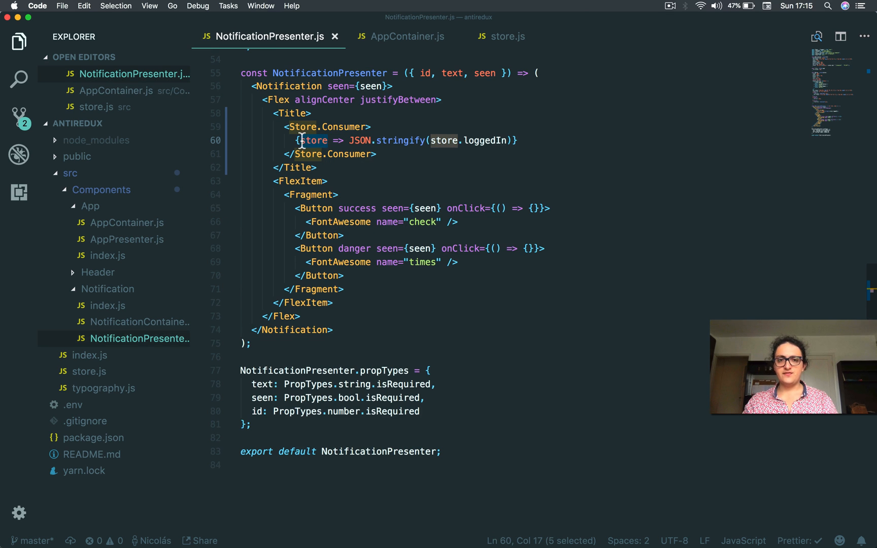
click(407, 37)
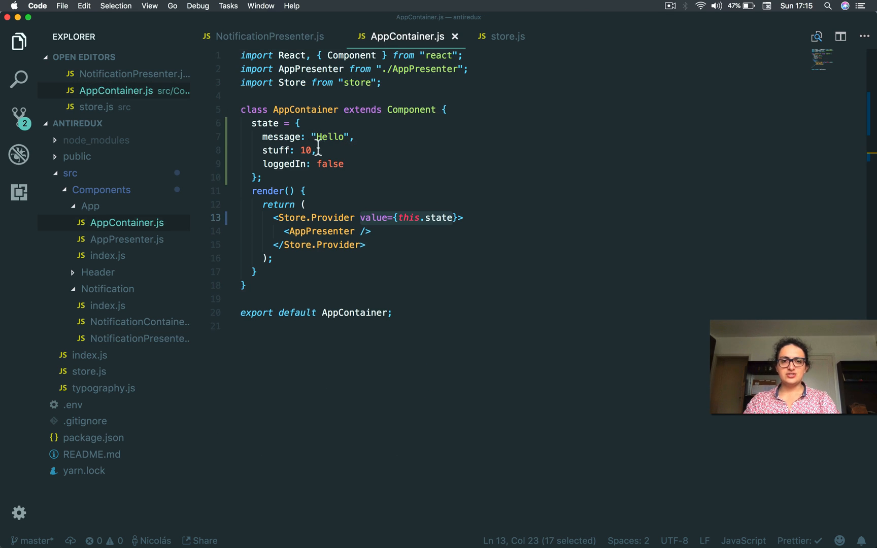
Render store.message in the notification title in place of JSON.stringify(store.loggedIn).
click(286, 150)
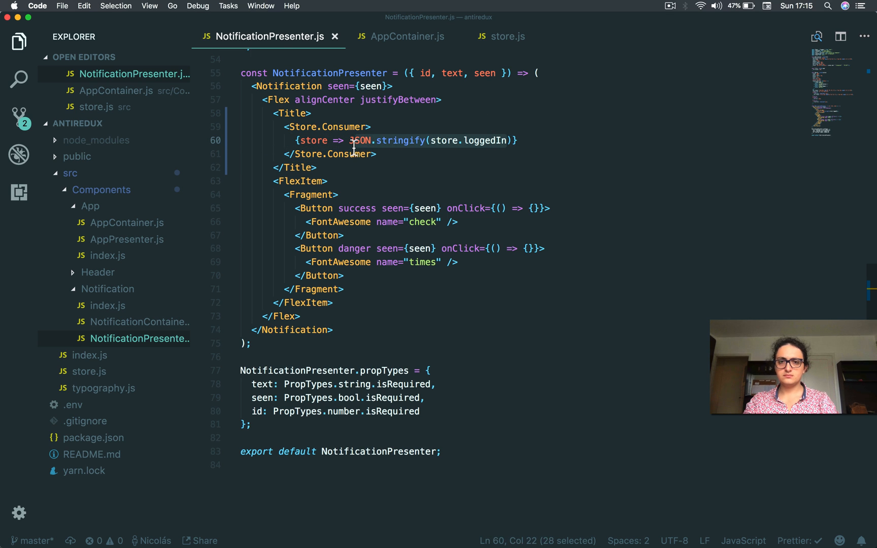
text(sot)
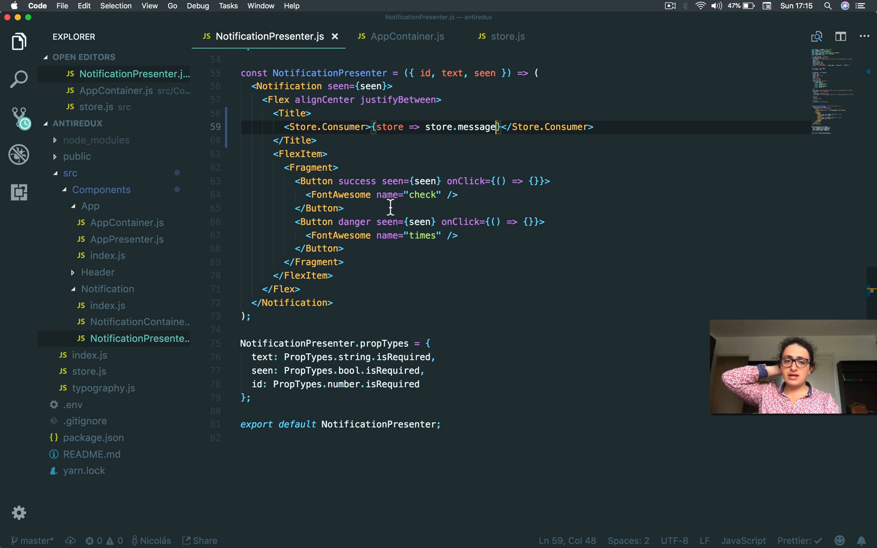
click(407, 36)
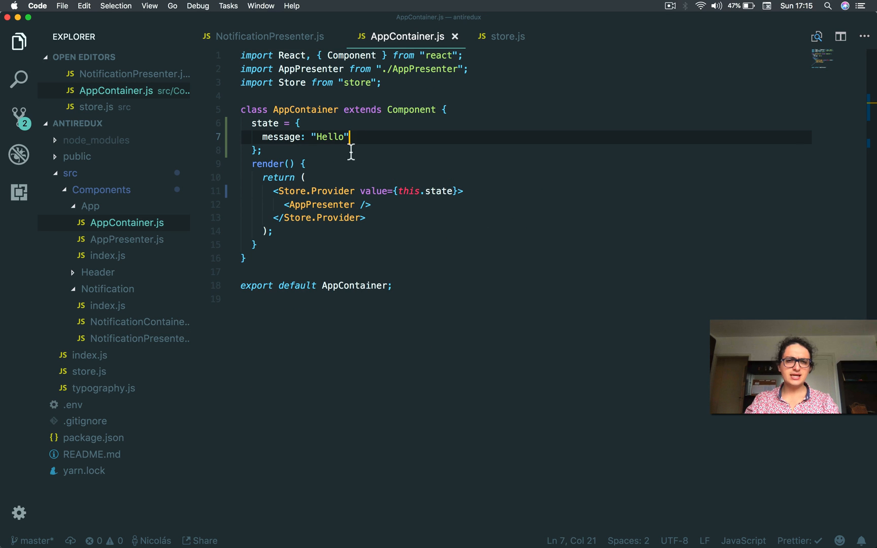
Add componentDidMount as an arrow function wrapping a setTimeout with its delay.
text(componentDidMount)
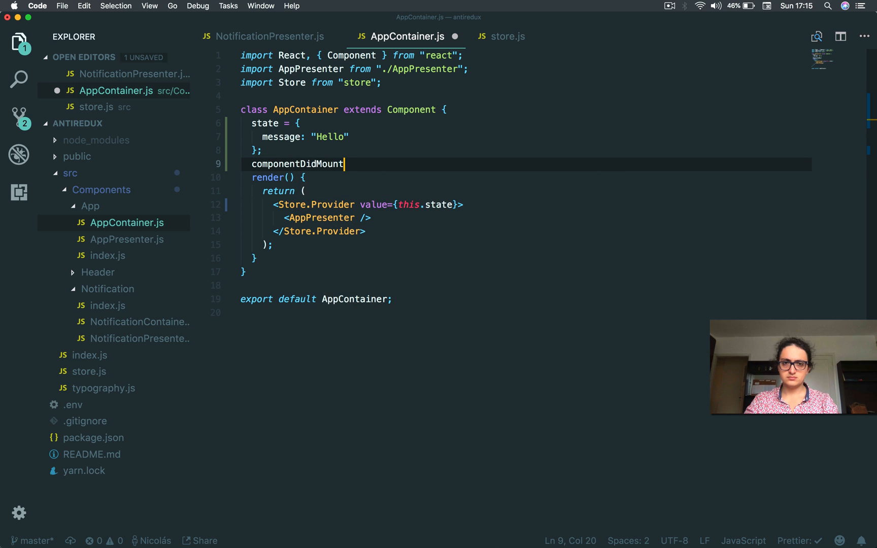
text(= () => {)
text(se)
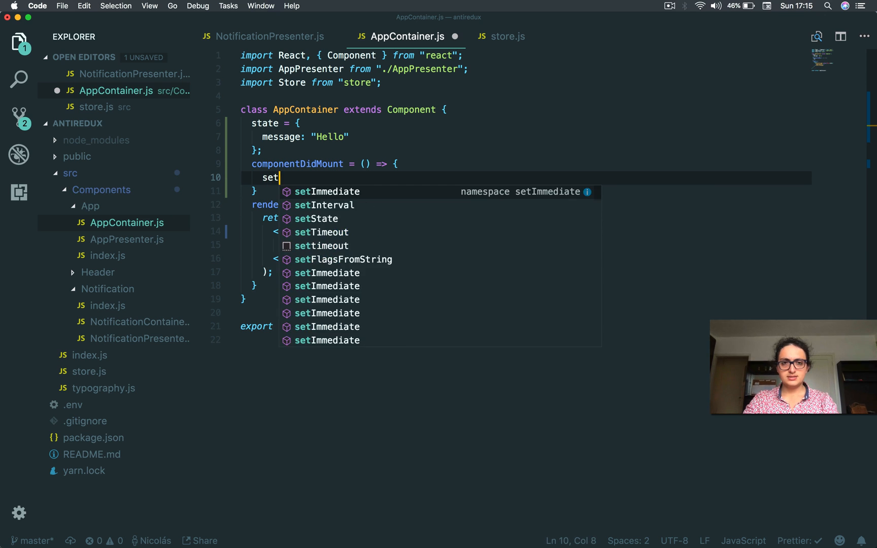
text(ti)
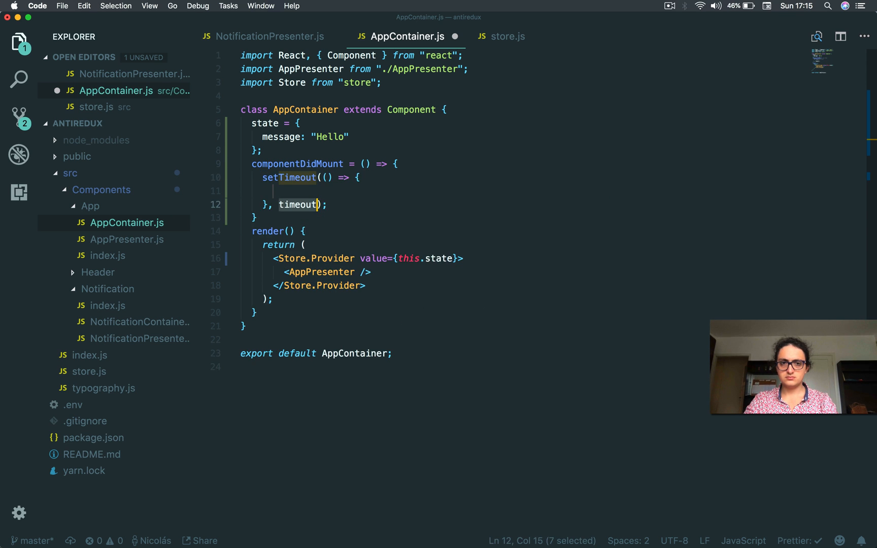
text(1000)
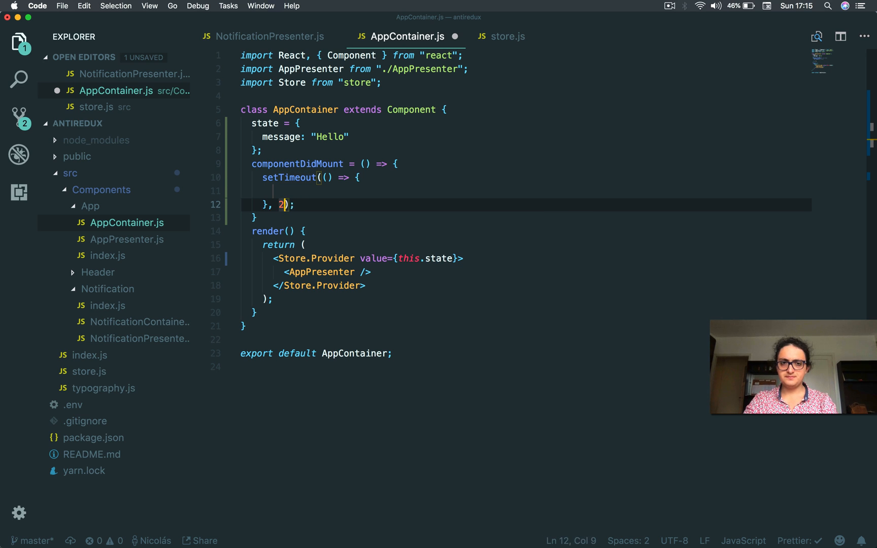
Inside the timeout, call this.setState to change message to "Bye".
text(this.)
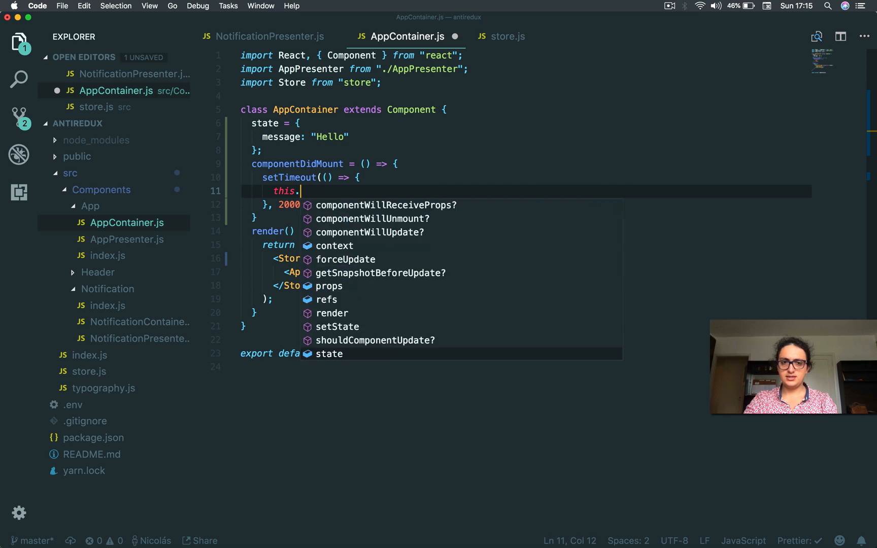
text(setState(""))
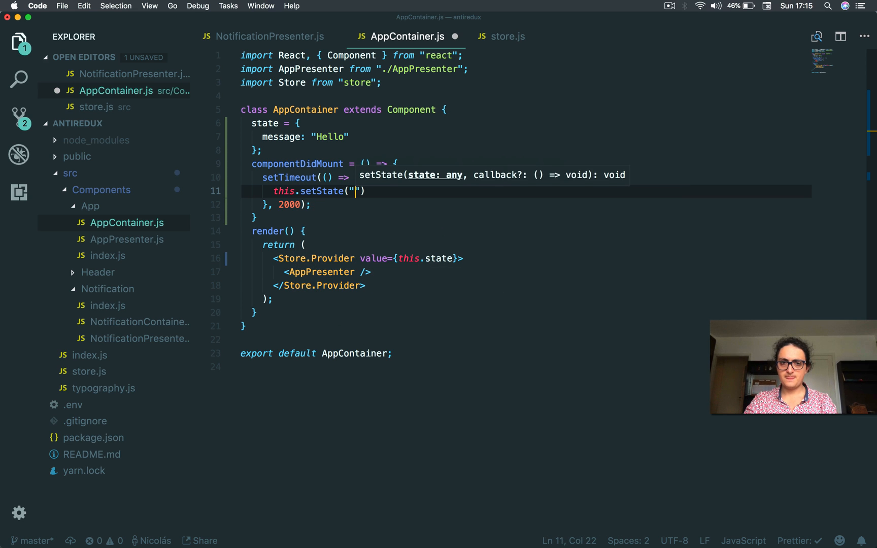
text(message: "Bye)
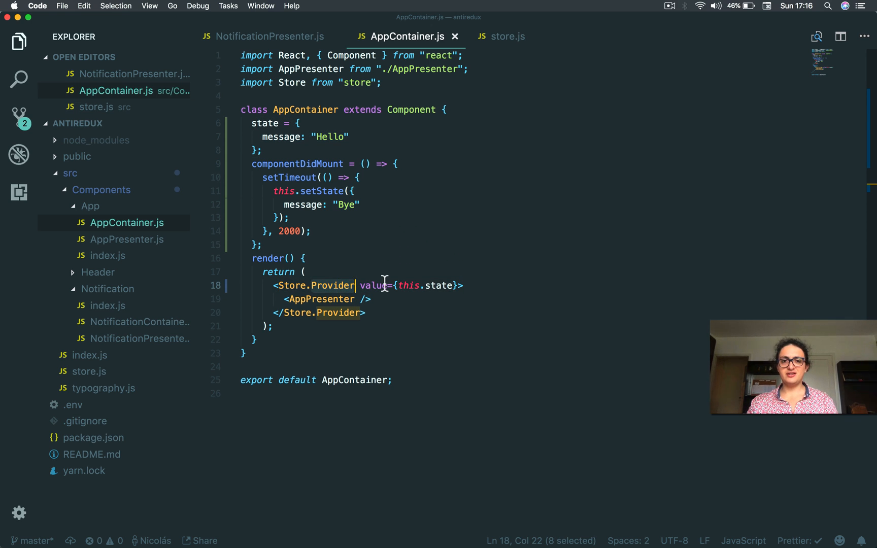
mouse_move(388, 242)
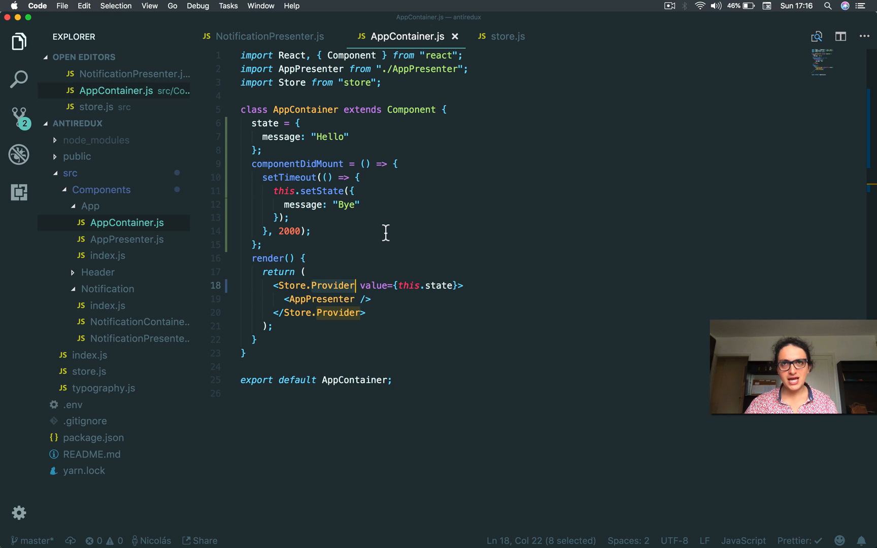
mouse_move(436, 296)
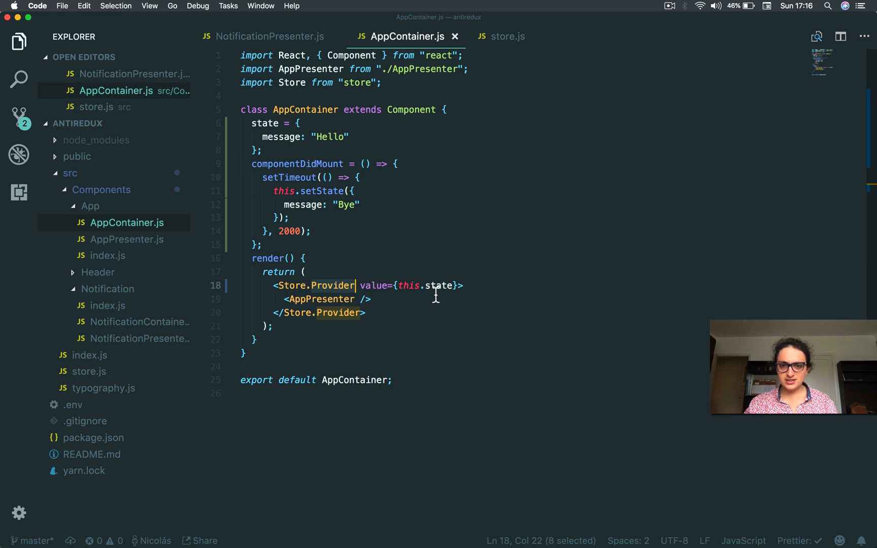
click(314, 232)
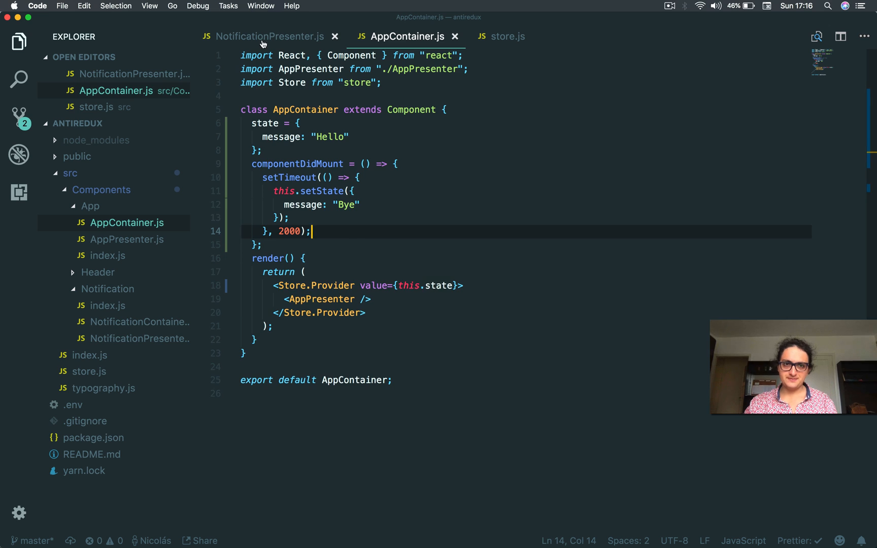
click(263, 37)
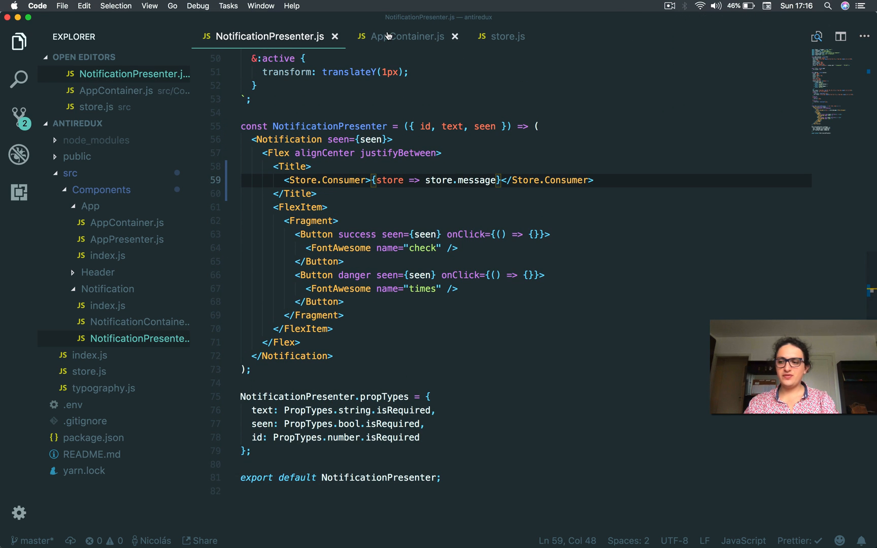
click(404, 37)
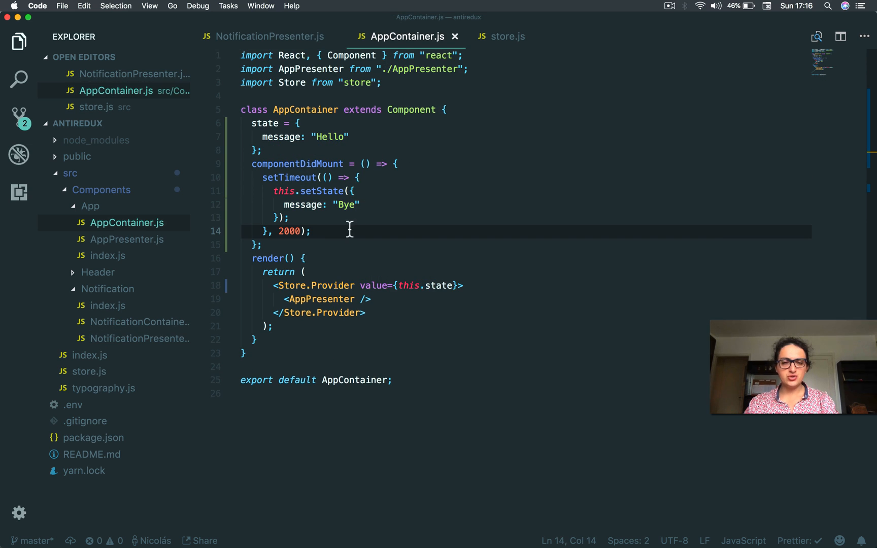
mouse_move(333, 232)
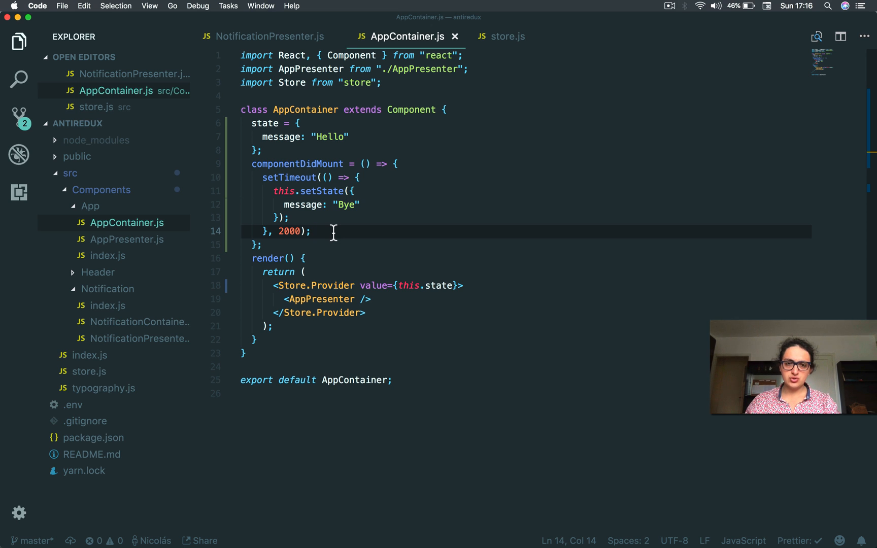
mouse_move(322, 205)
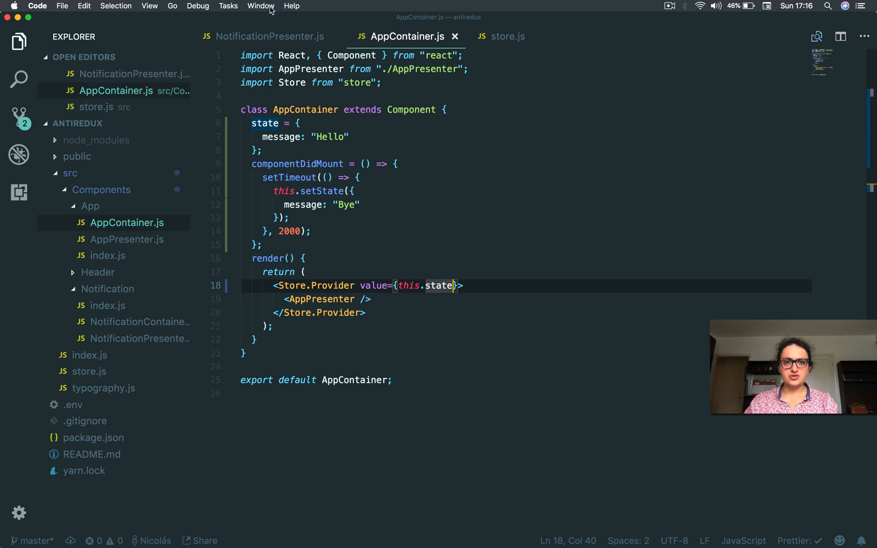
mouse_move(329, 236)
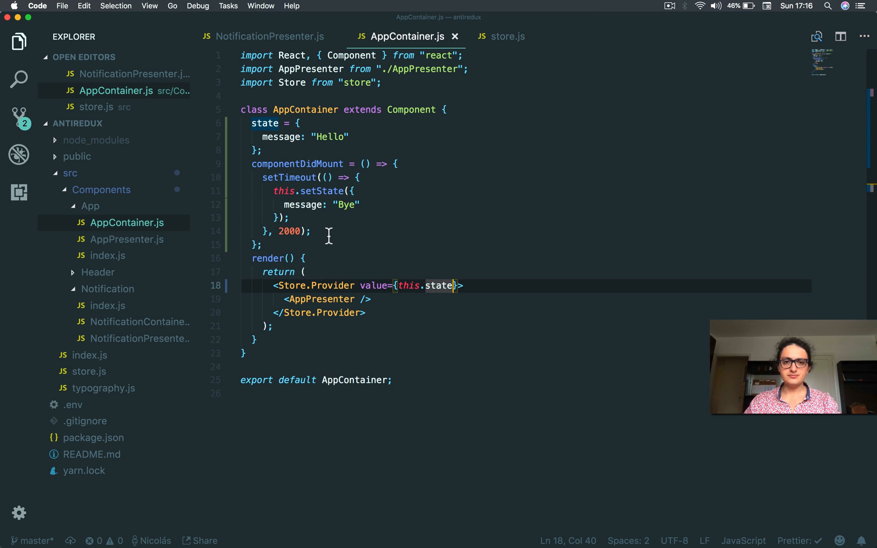